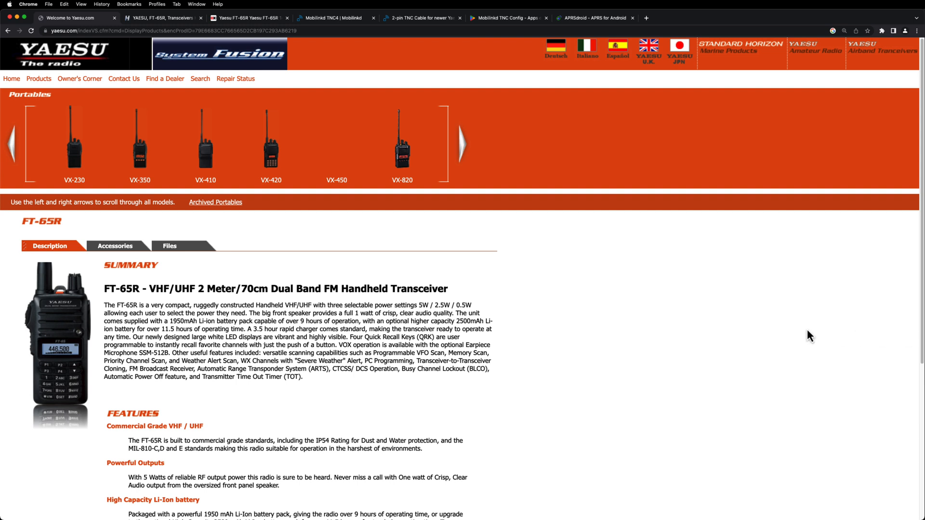
mouse_move(366, 285)
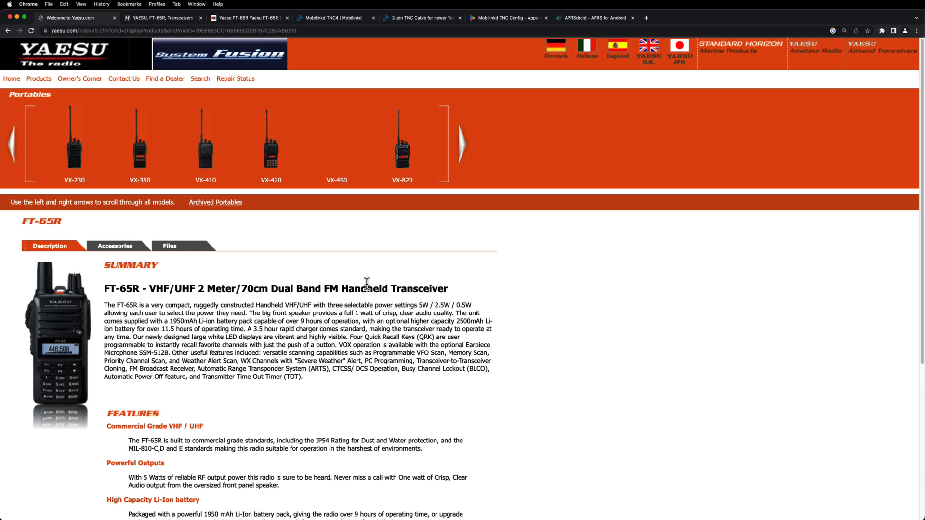
Scroll the current page, then bring up the Mobilinkd TNC4 store page priced at $149.95.
scroll("down", 3)
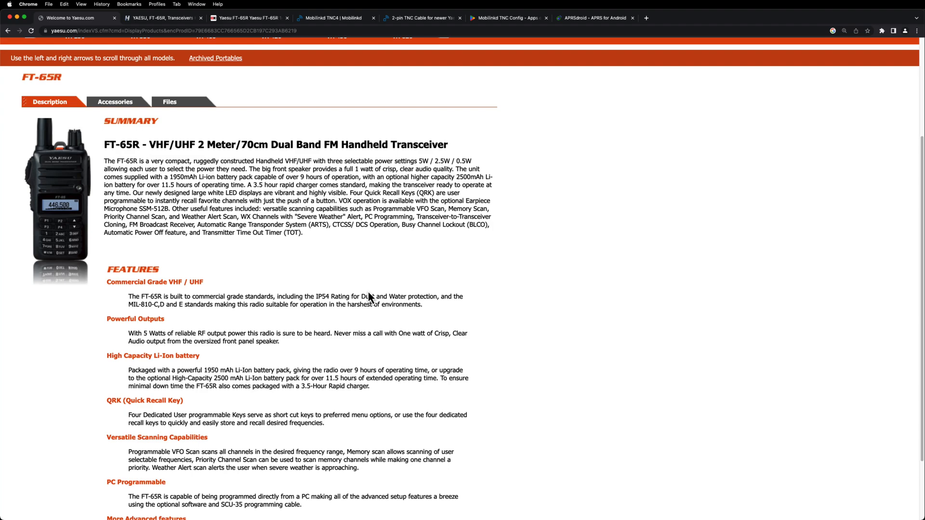
scroll("up", 3)
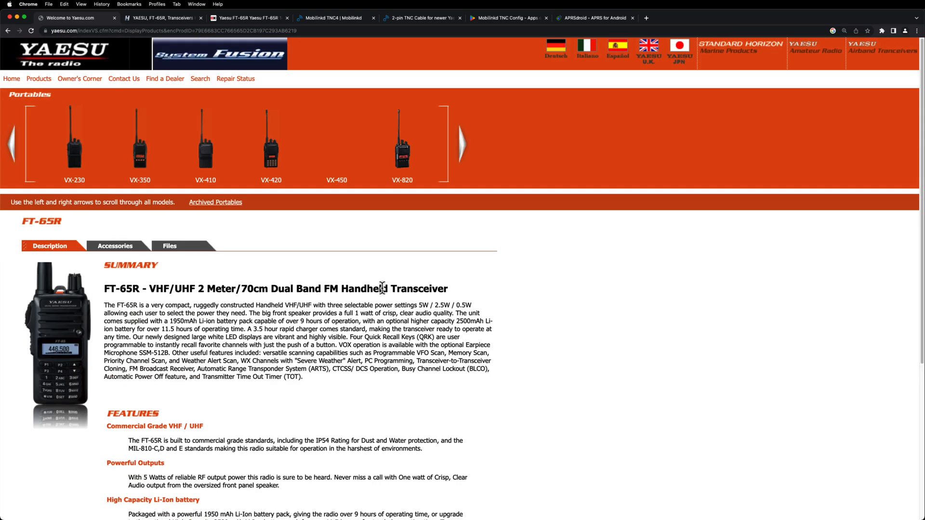
scroll("down", 3)
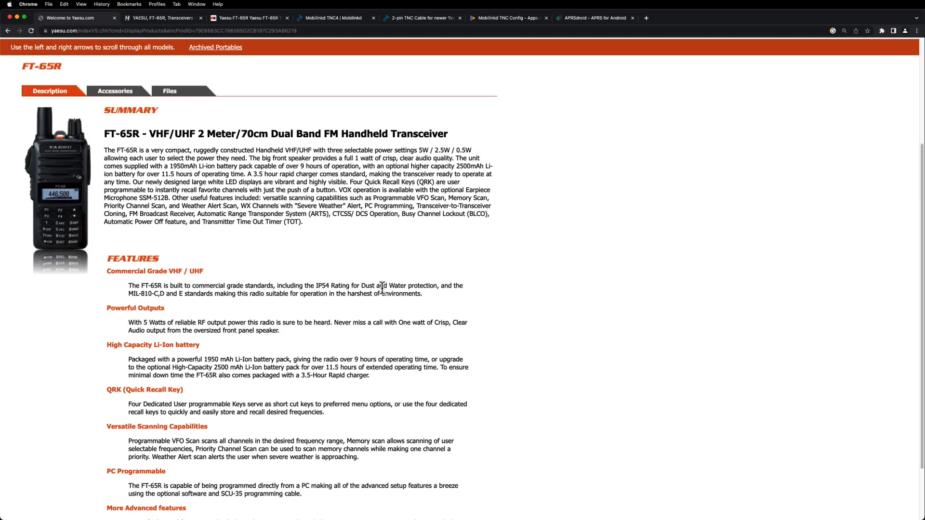
scroll("up", 3)
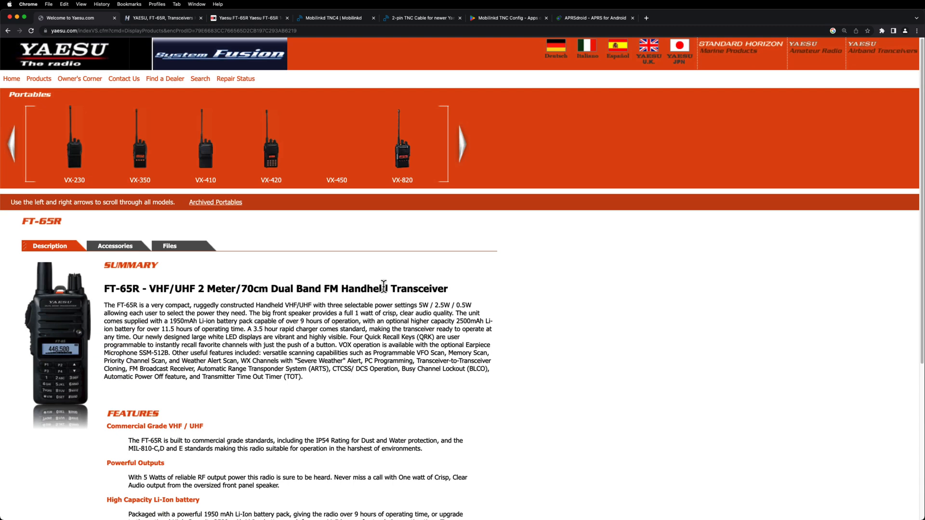
mouse_move(327, 57)
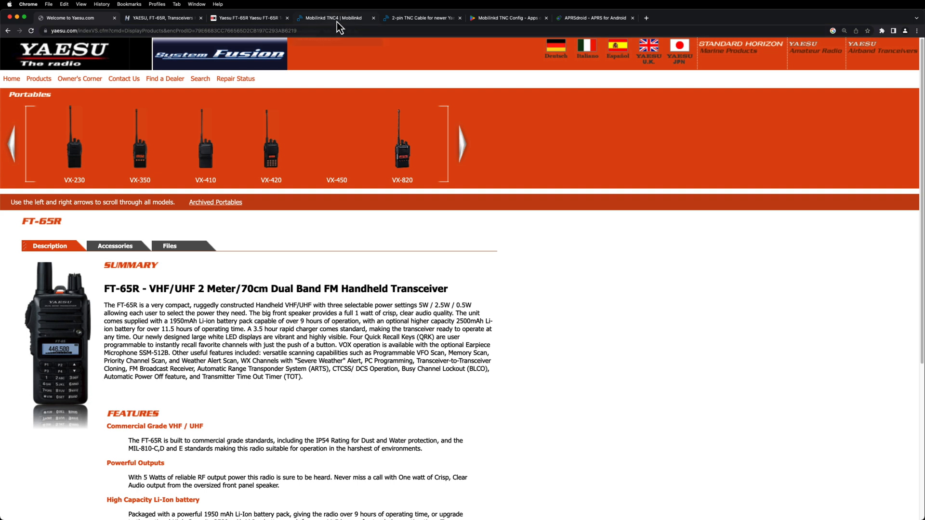
mouse_move(335, 18)
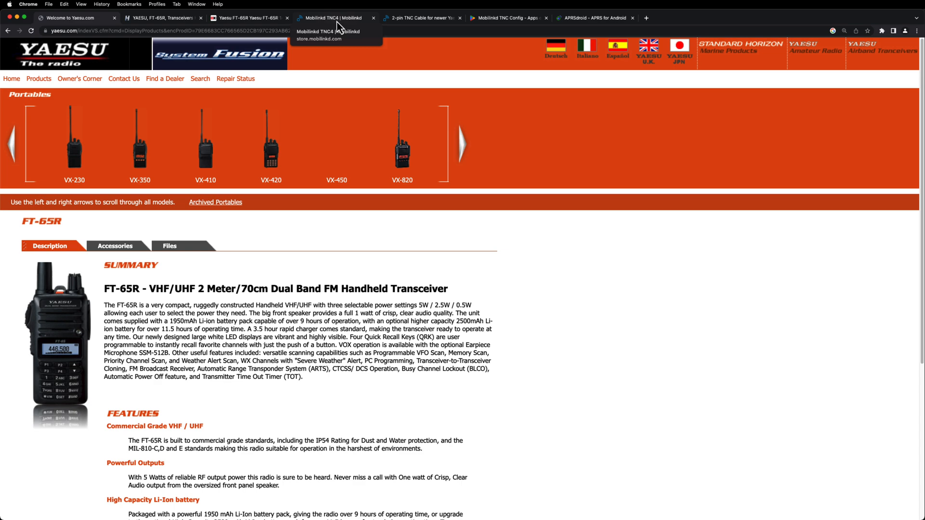
left_click(334, 17)
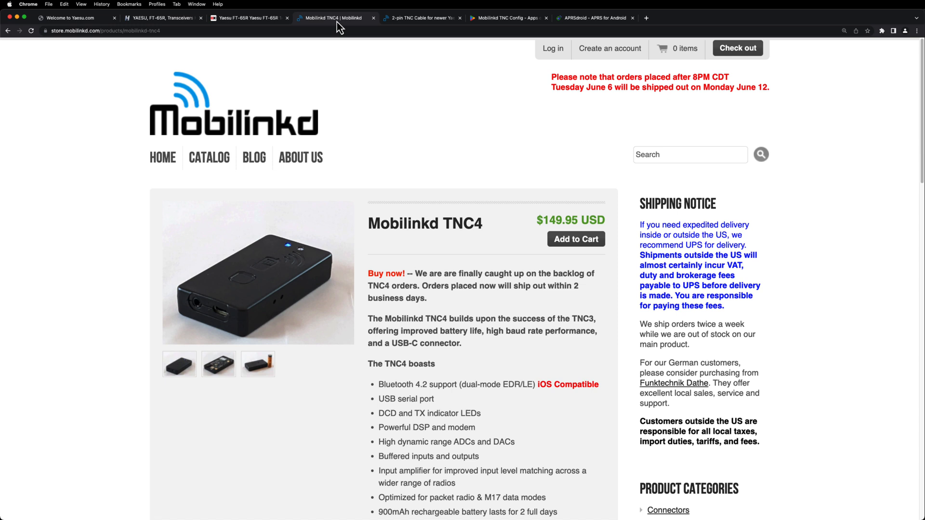
mouse_move(298, 28)
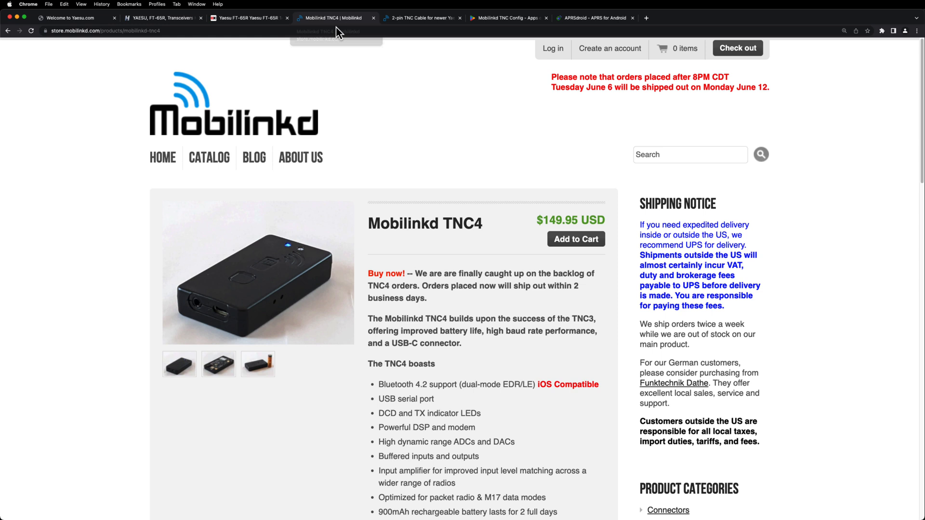
mouse_move(336, 17)
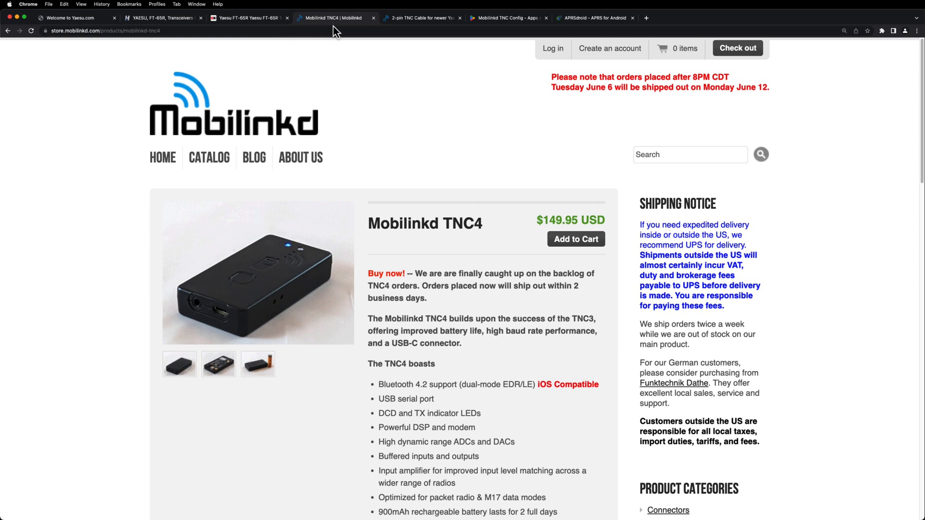
mouse_move(335, 18)
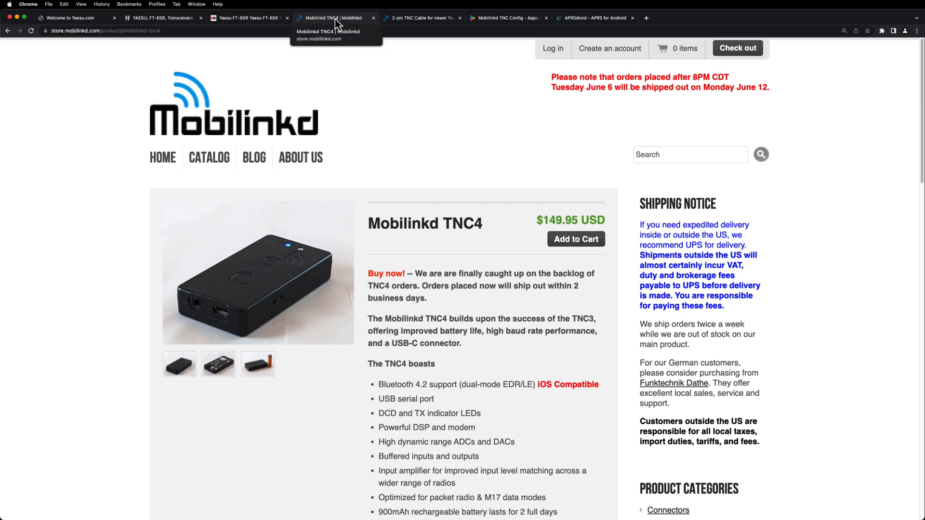
mouse_move(415, 21)
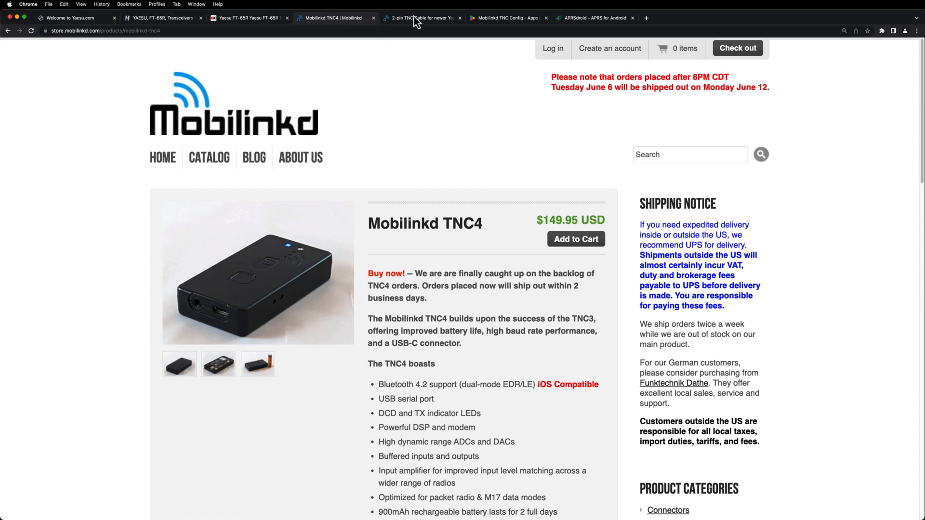
View the $12.95 2-pin TNC cable page, then the Mobilinkd TNC Config Play listing.
left_click(420, 18)
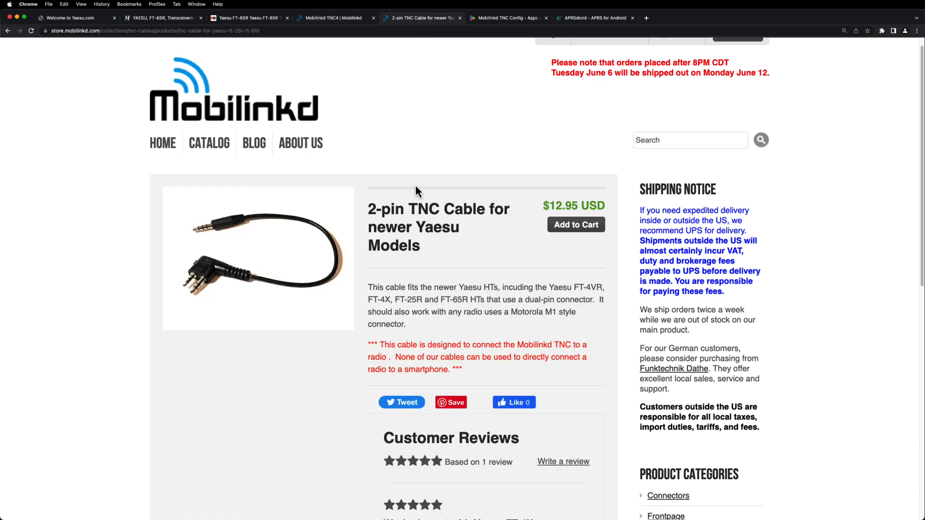
mouse_move(479, 213)
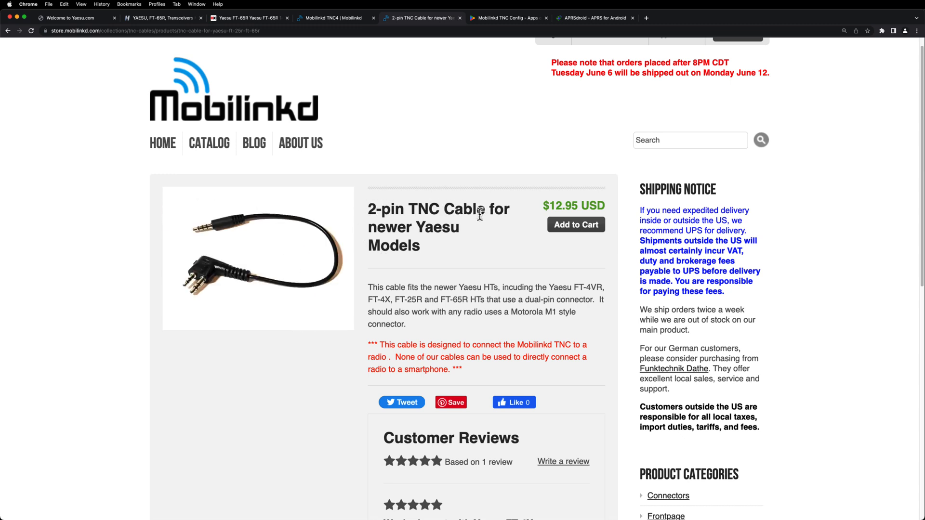
mouse_move(444, 281)
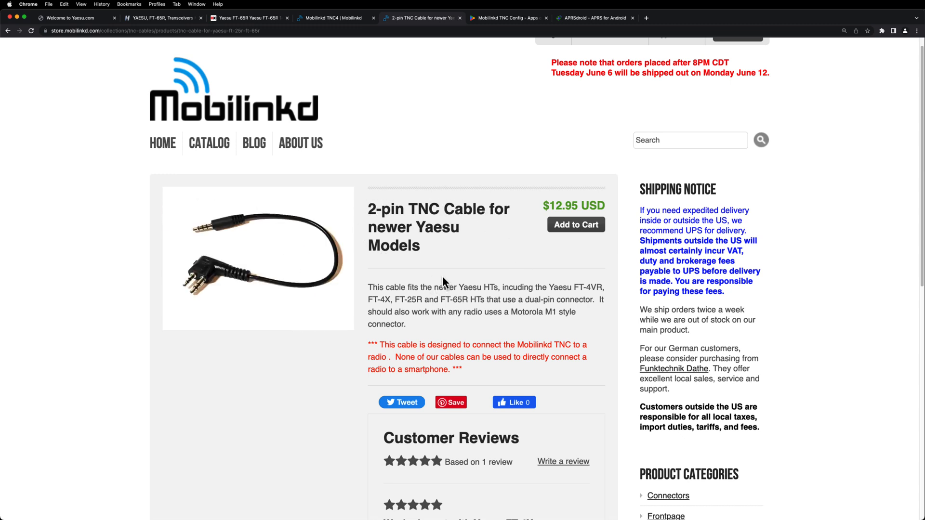
mouse_move(396, 299)
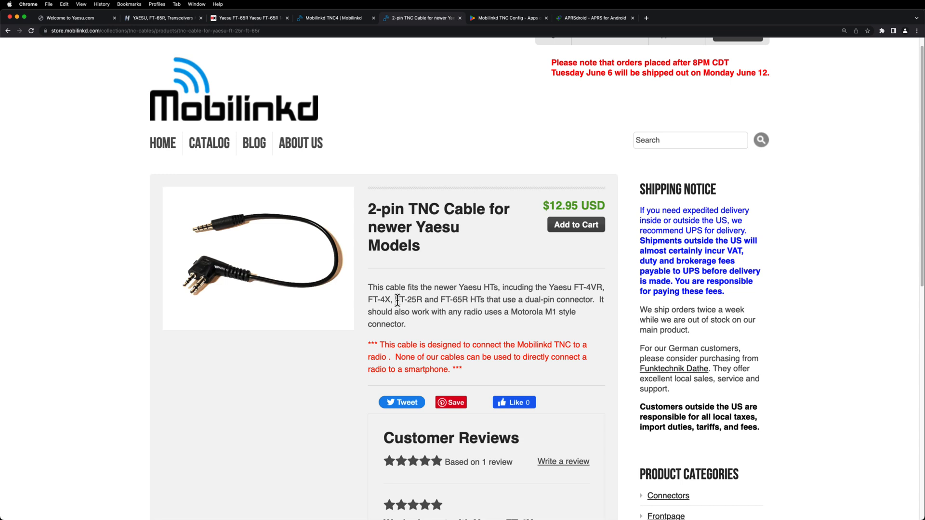
mouse_move(426, 302)
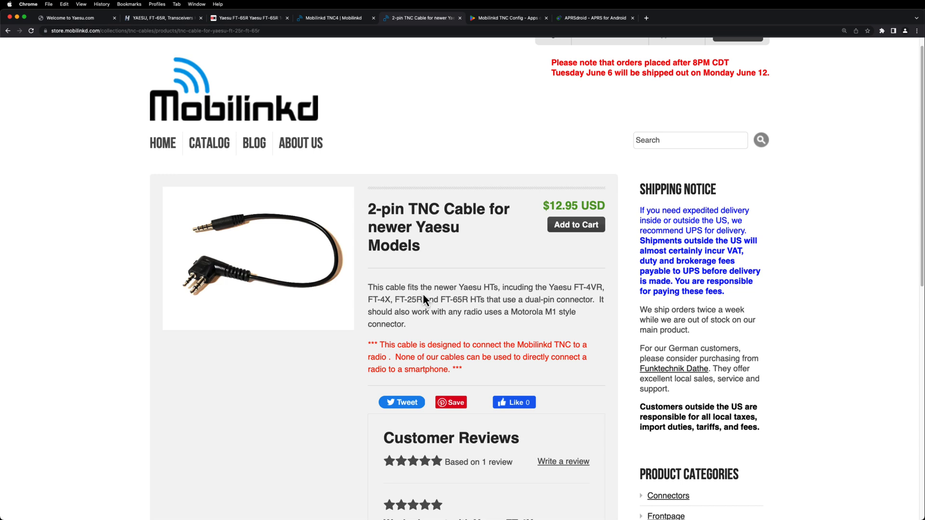
mouse_move(492, 86)
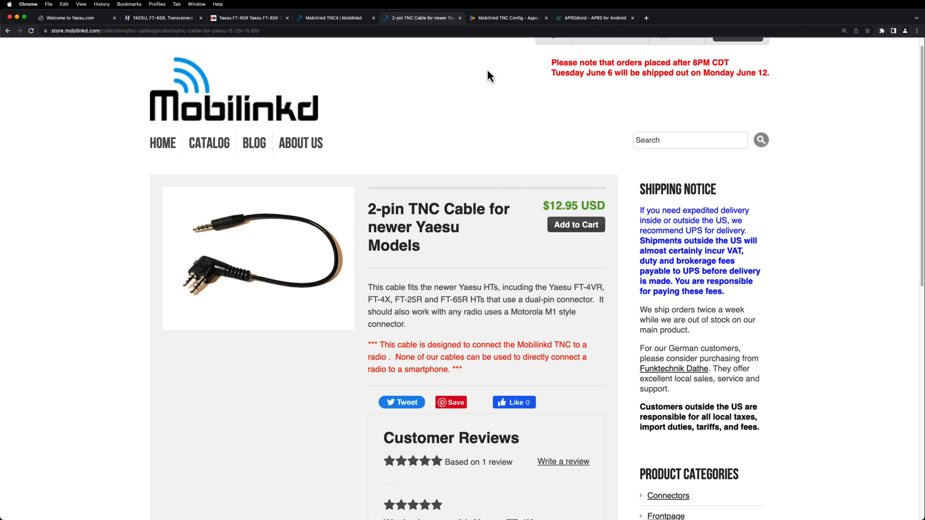
mouse_move(499, 27)
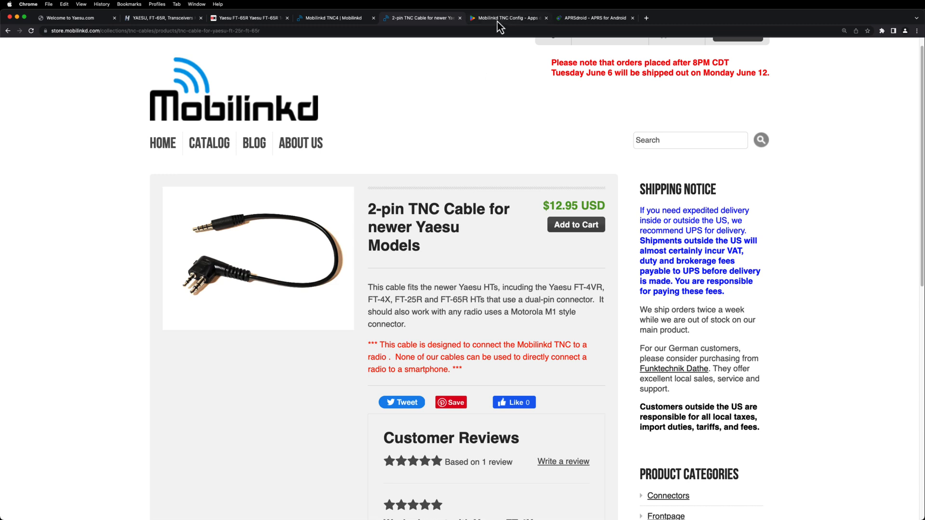
left_click(506, 18)
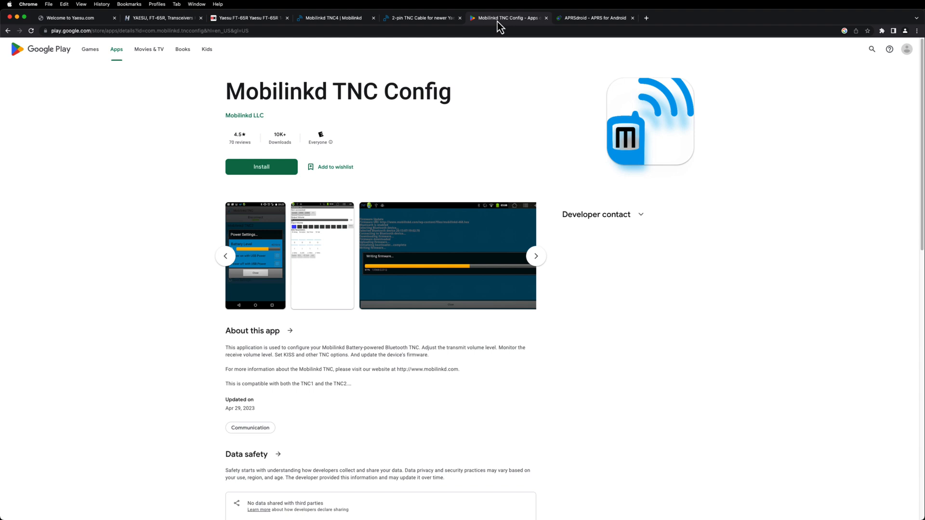
mouse_move(545, 31)
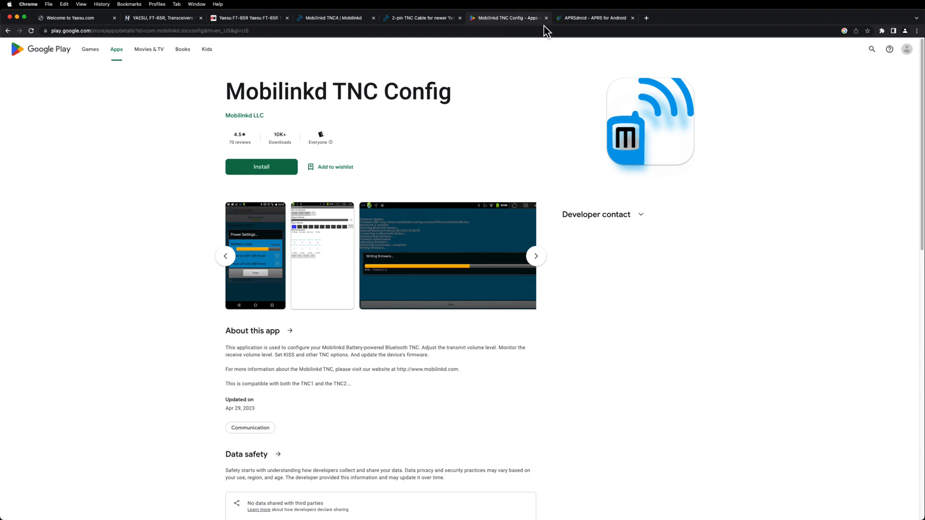
Switch to the 'APRSdroid - APRS for Android' tab in Chrome.
left_click(596, 18)
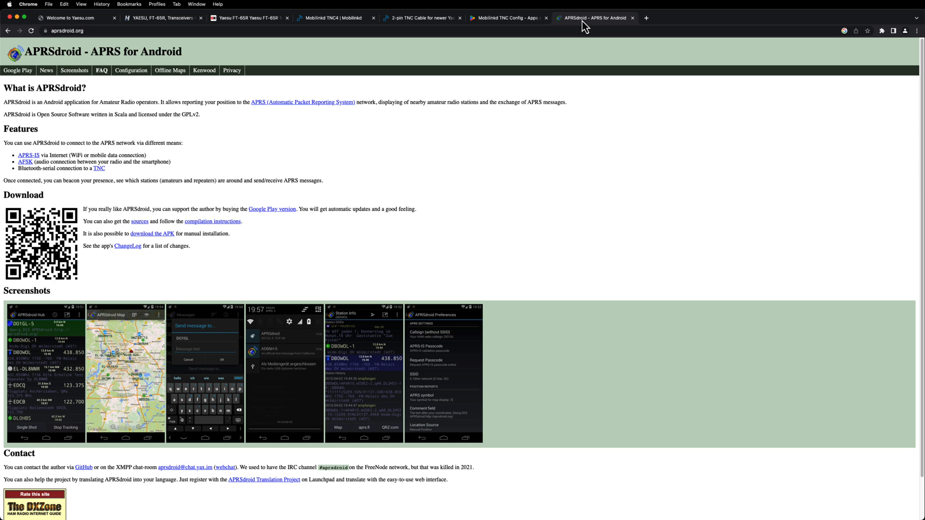
mouse_move(386, 147)
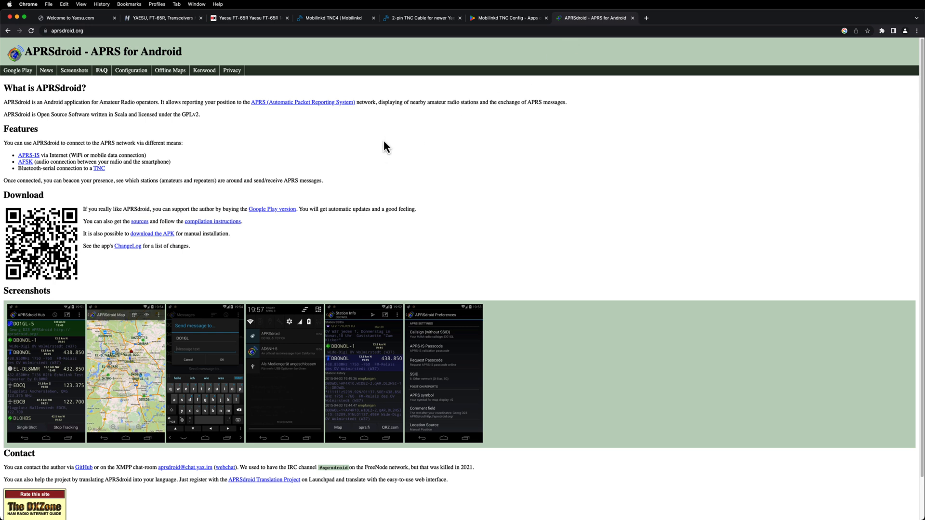
mouse_move(293, 197)
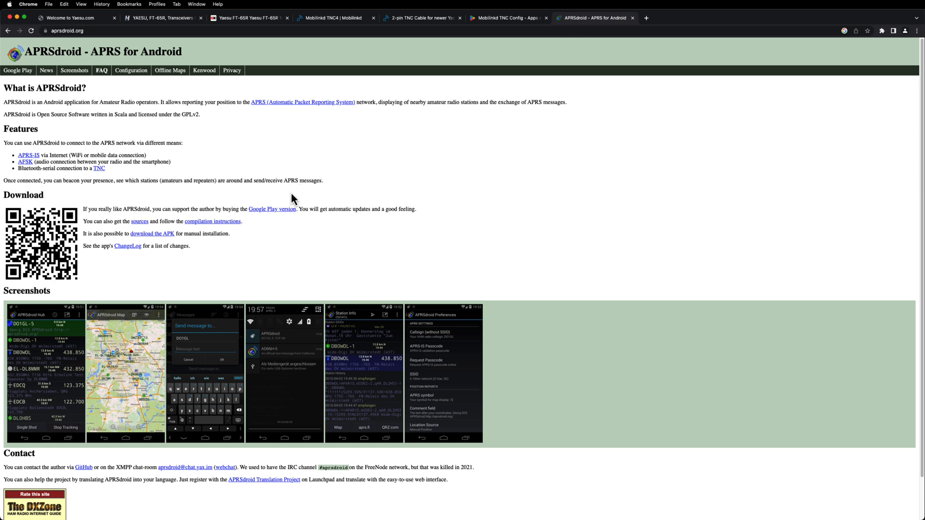
mouse_move(169, 102)
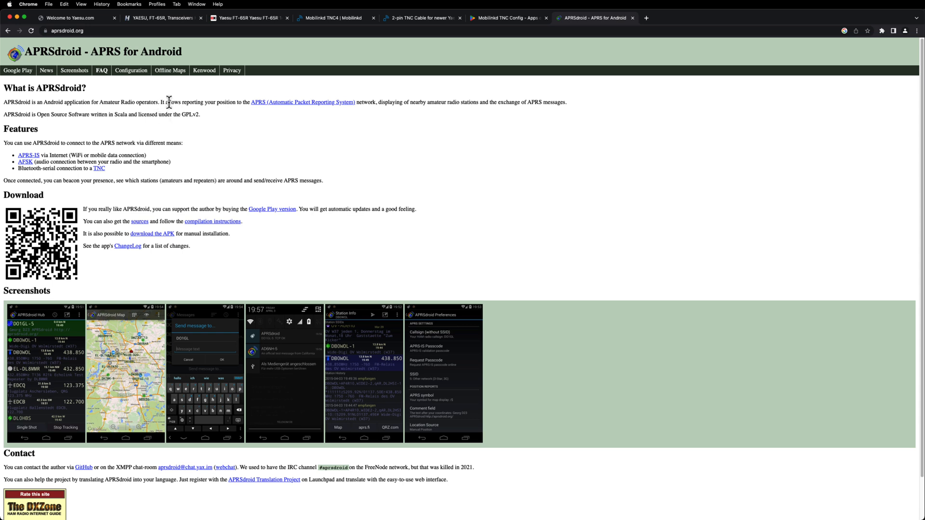
mouse_move(256, 202)
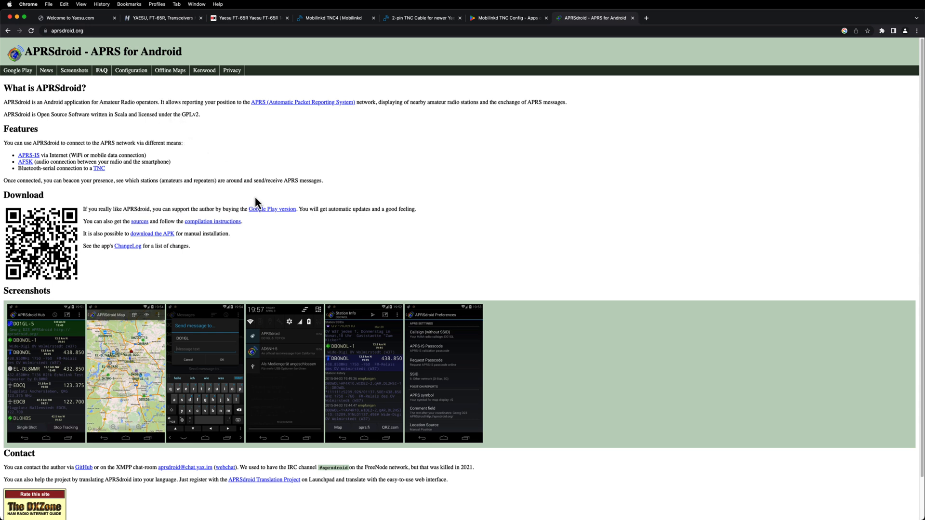
mouse_move(289, 206)
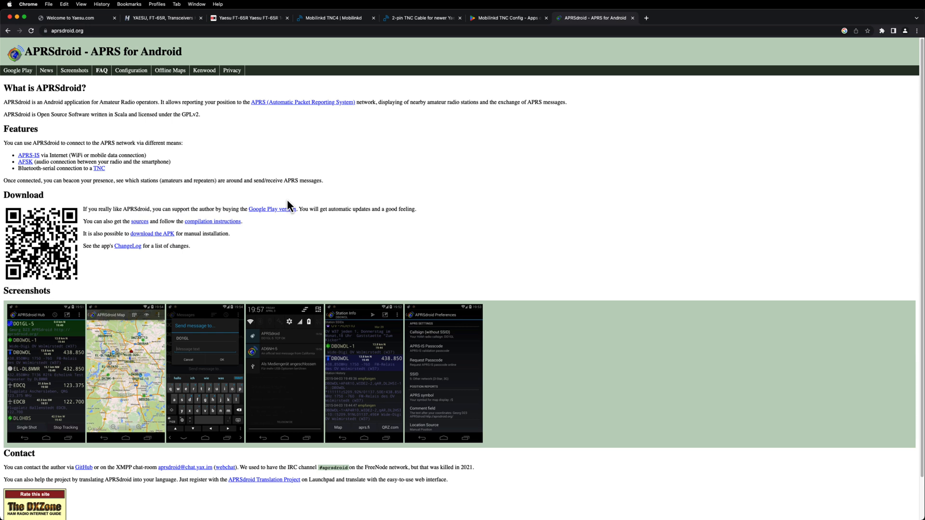
mouse_move(257, 246)
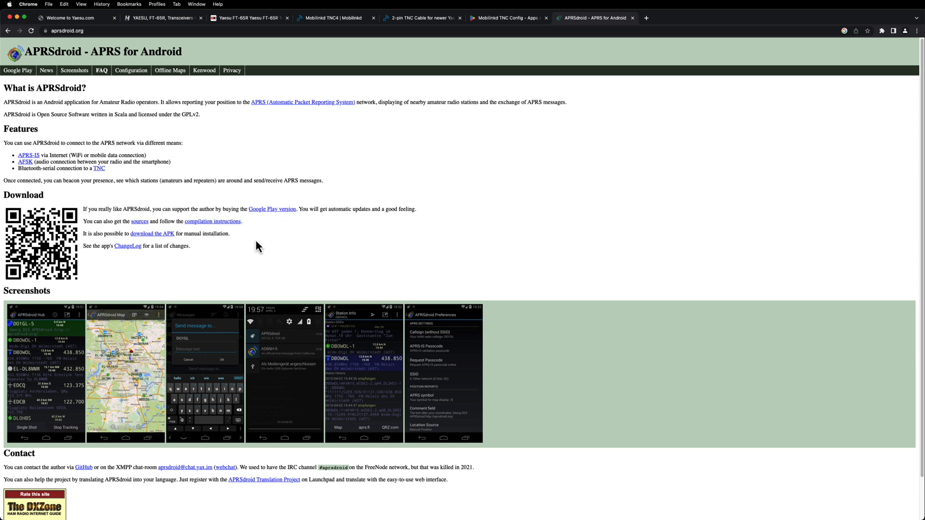
mouse_move(136, 241)
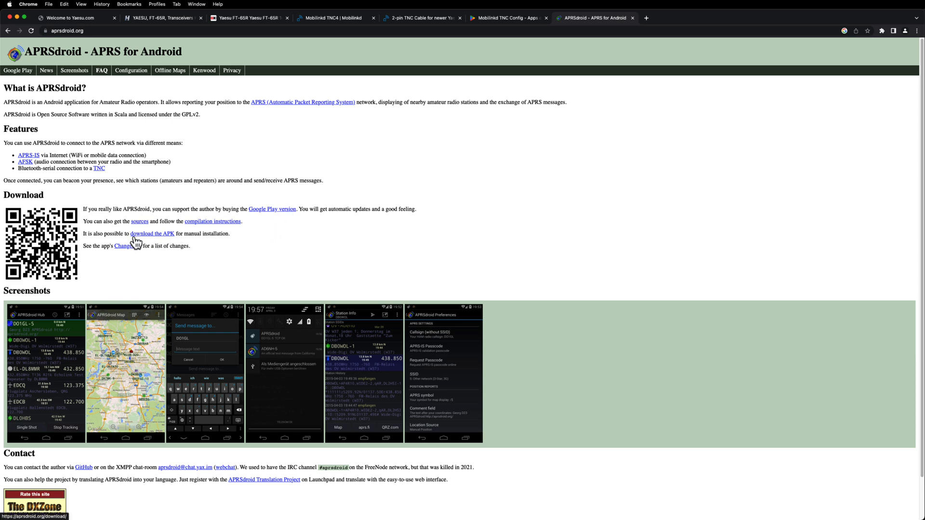
mouse_move(141, 243)
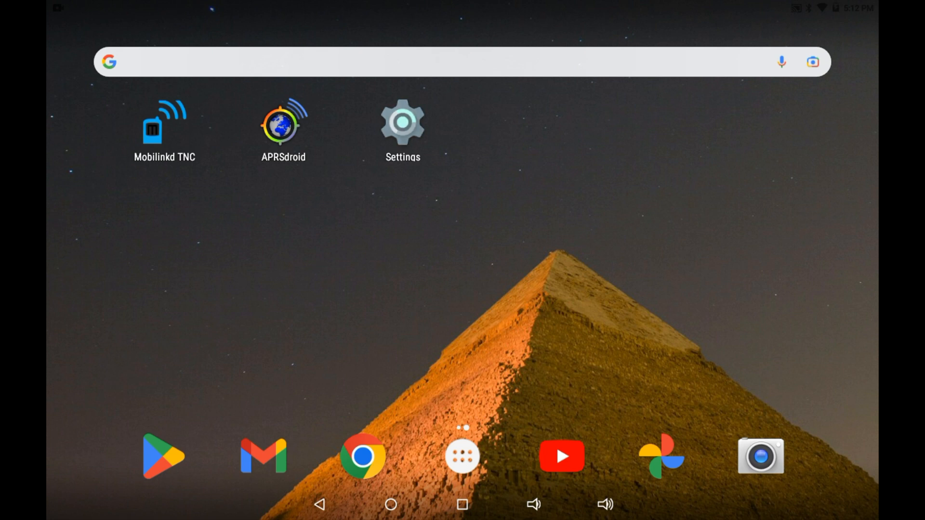
Forget the paired TNC3 in Bluetooth settings and pair it again as TNC3 Mobilinkd.
left_click(402, 122)
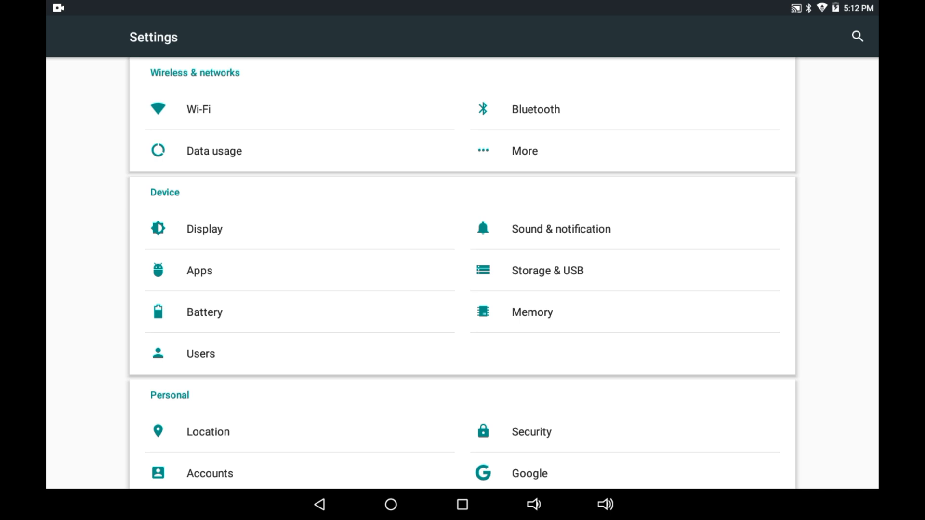
left_click(534, 109)
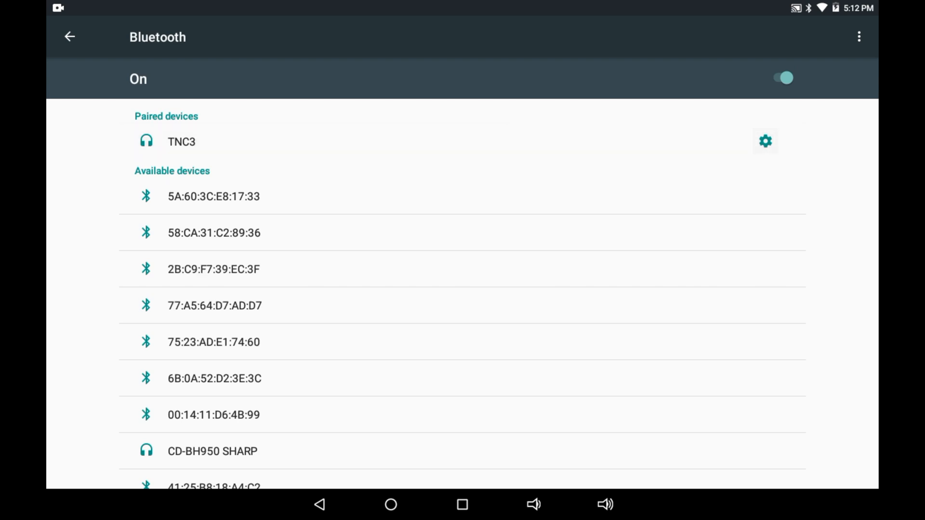
left_click(765, 141)
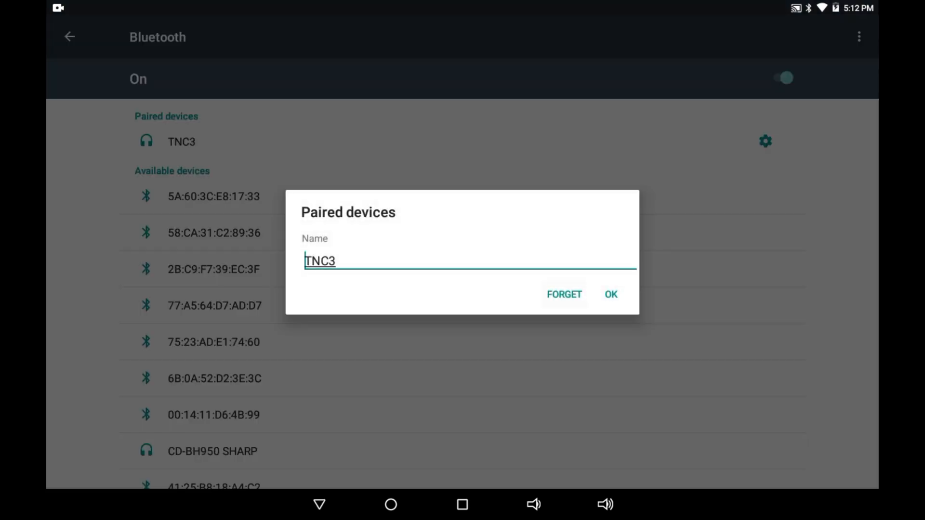
left_click(563, 294)
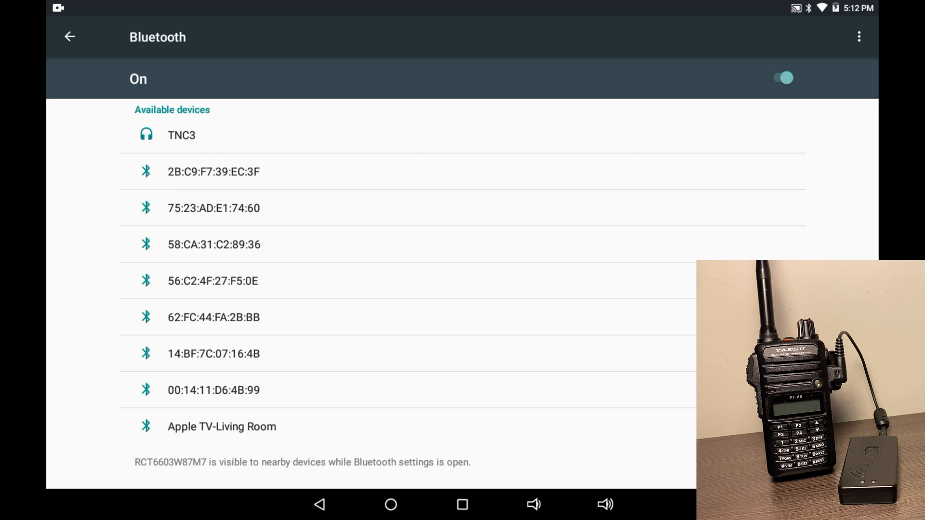
left_click(181, 135)
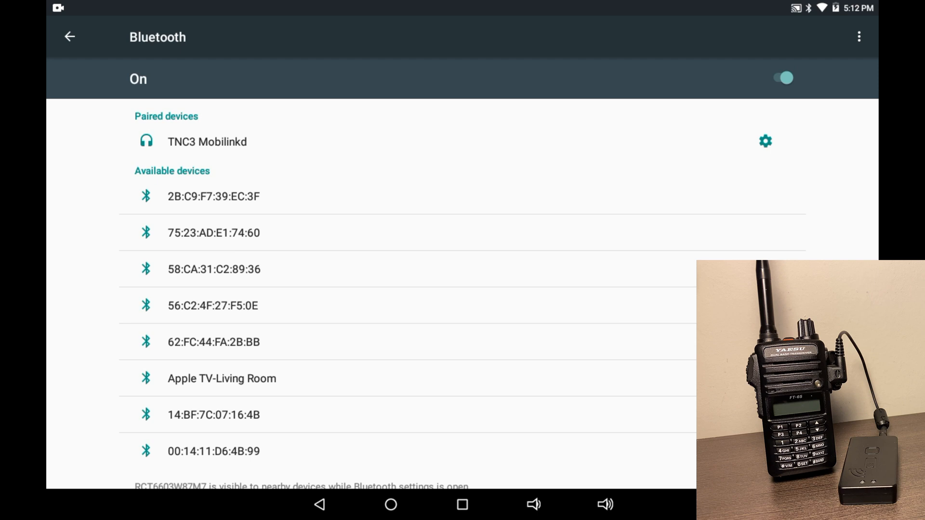
Launch Mobilinkd TNC from the home screen and try connecting to TNC3 Mobilinkd.
left_click(389, 505)
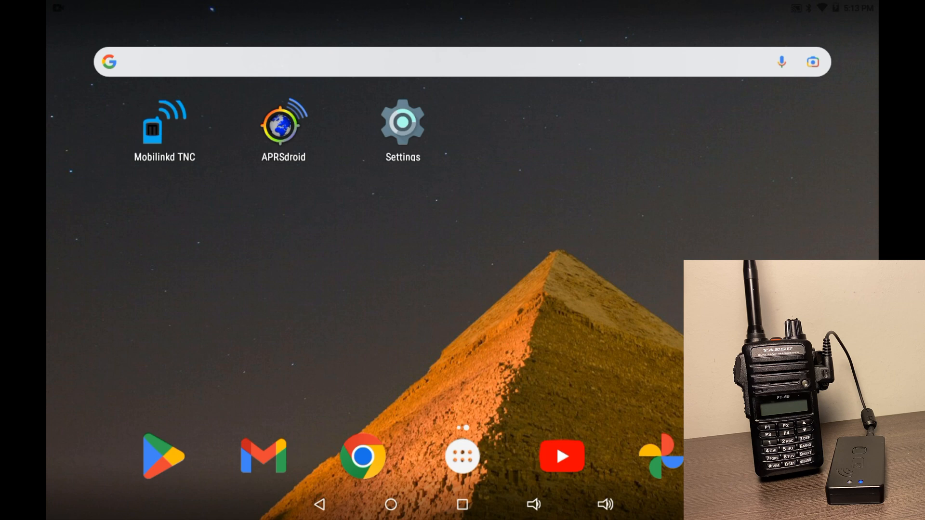
left_click(164, 121)
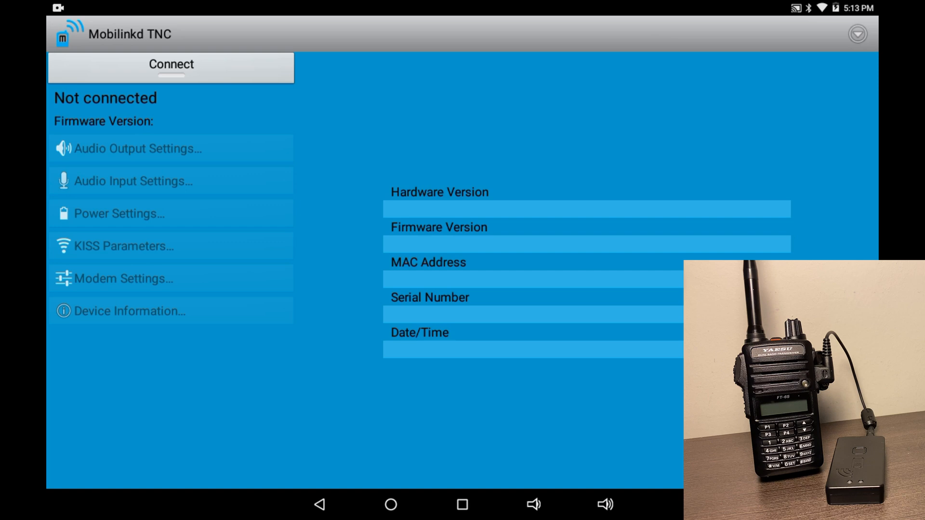
left_click(171, 67)
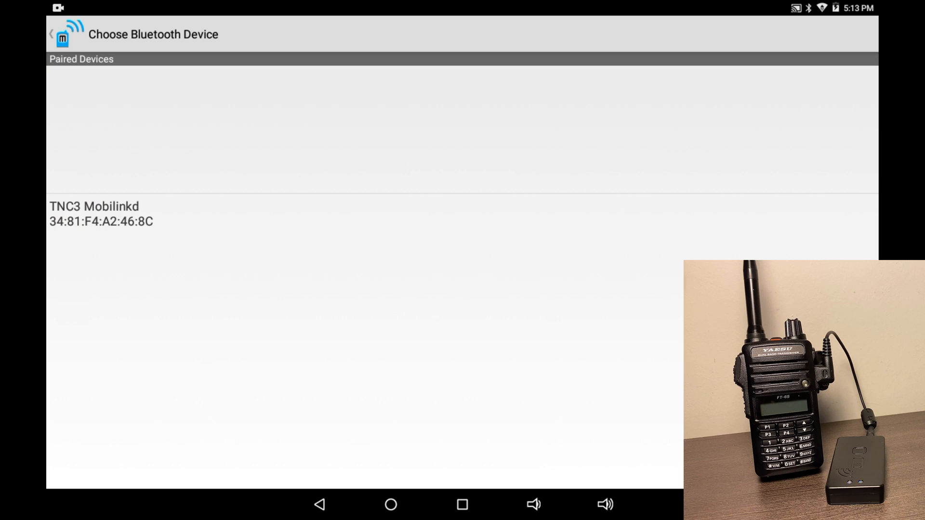
left_click(100, 213)
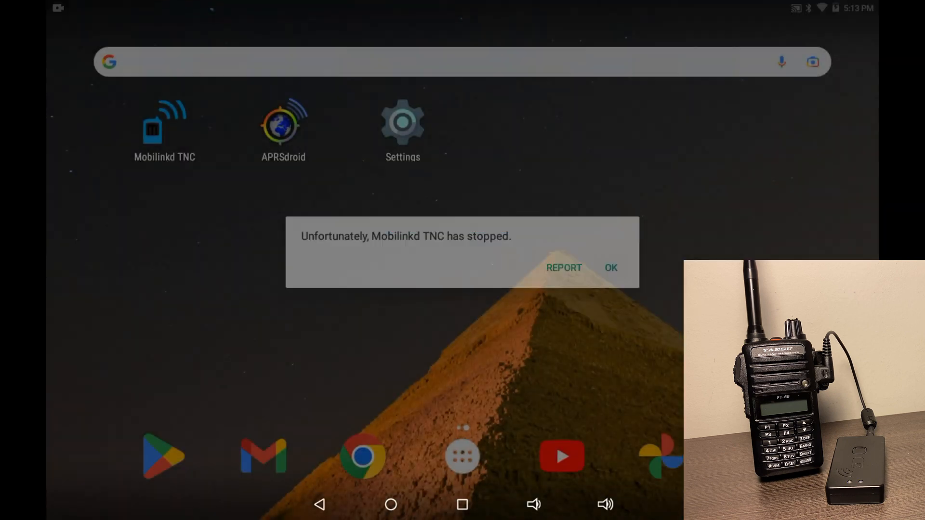
Dismiss the crash notice, relaunch Mobilinkd TNC and connect to TNC3 Mobilinkd again.
left_click(610, 267)
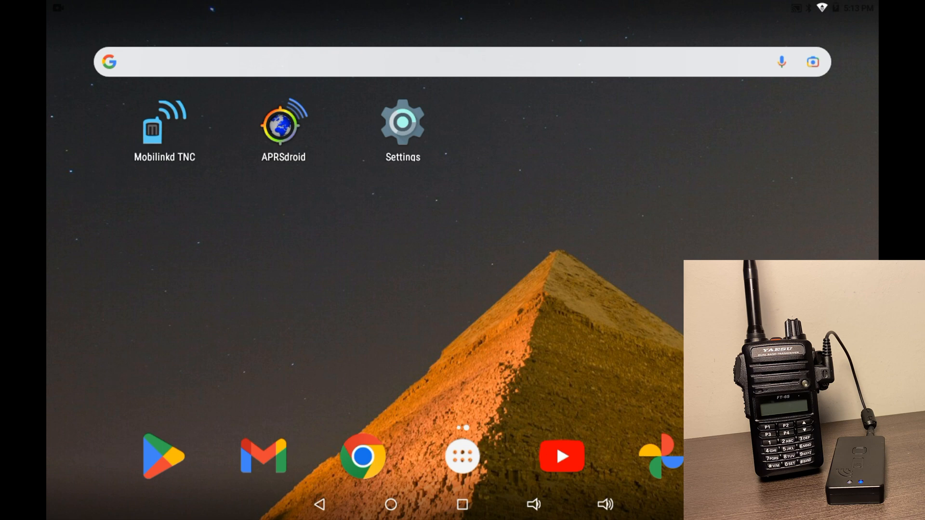
left_click(164, 124)
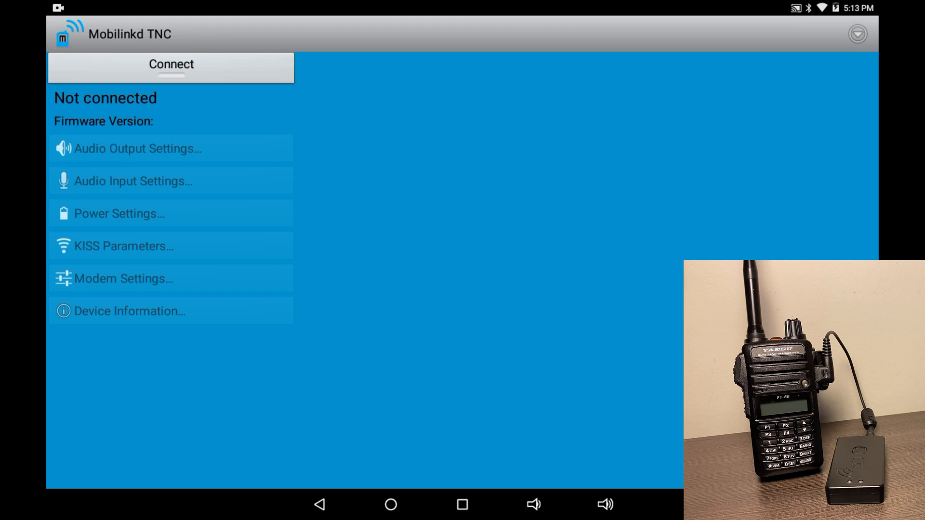
left_click(171, 64)
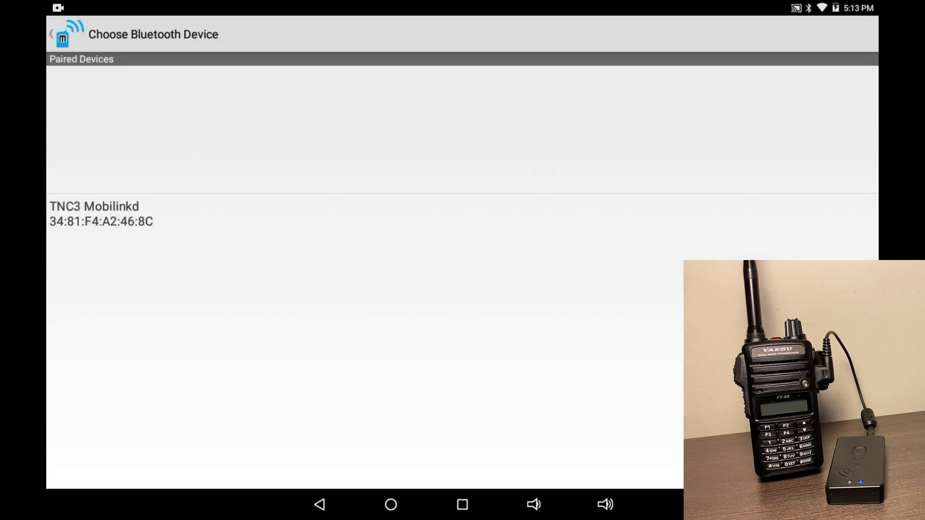
left_click(100, 214)
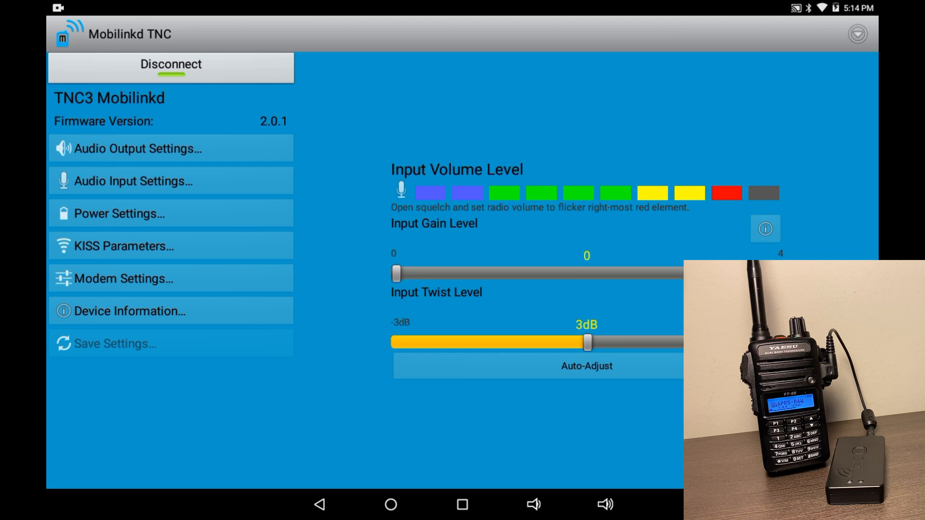
Review the TNC3's KISS parameters and modem settings, then disconnect and go home.
left_click(118, 212)
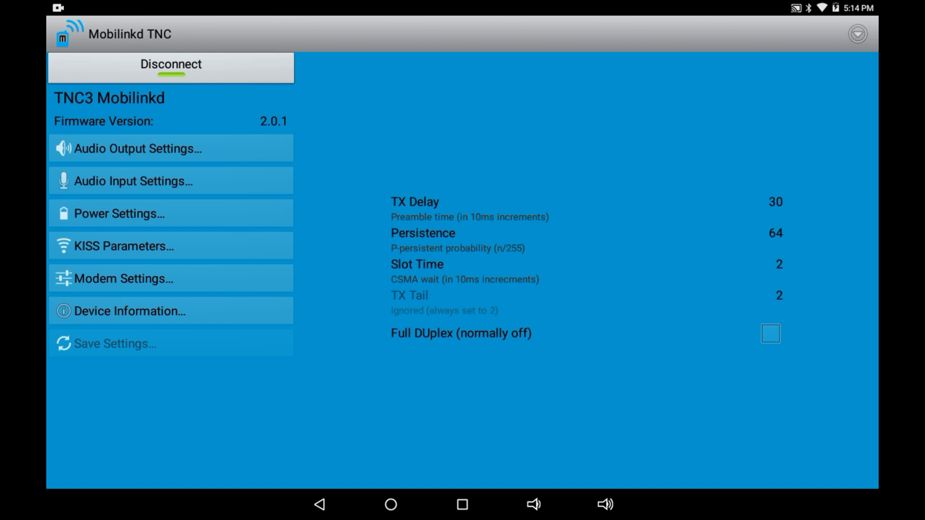
left_click(125, 279)
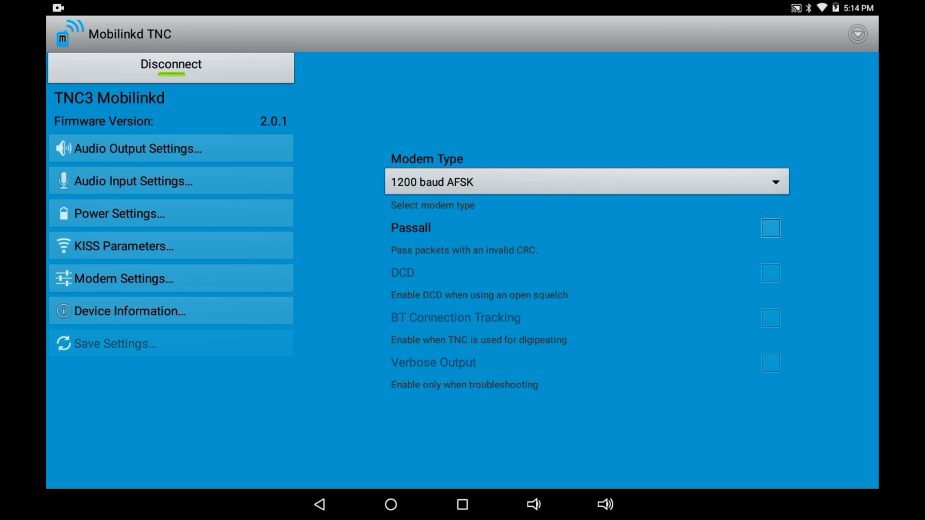
left_click(170, 68)
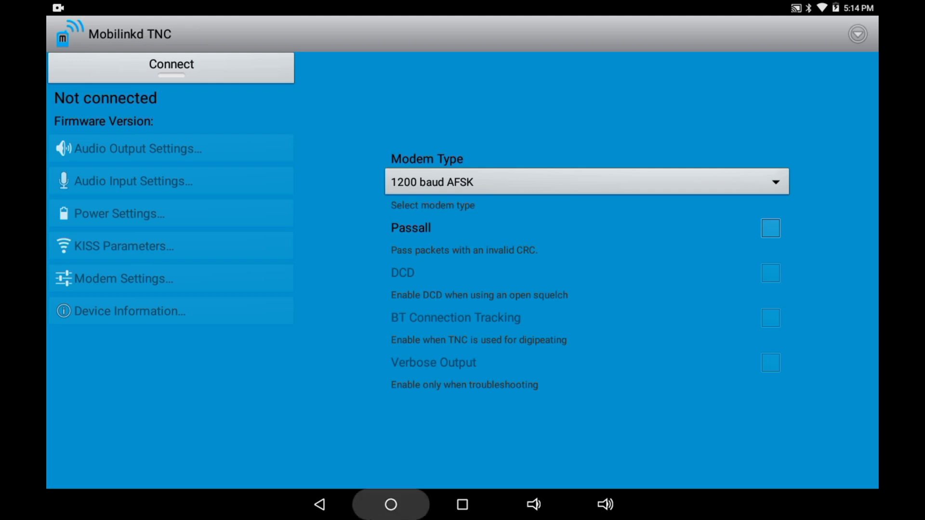
left_click(390, 504)
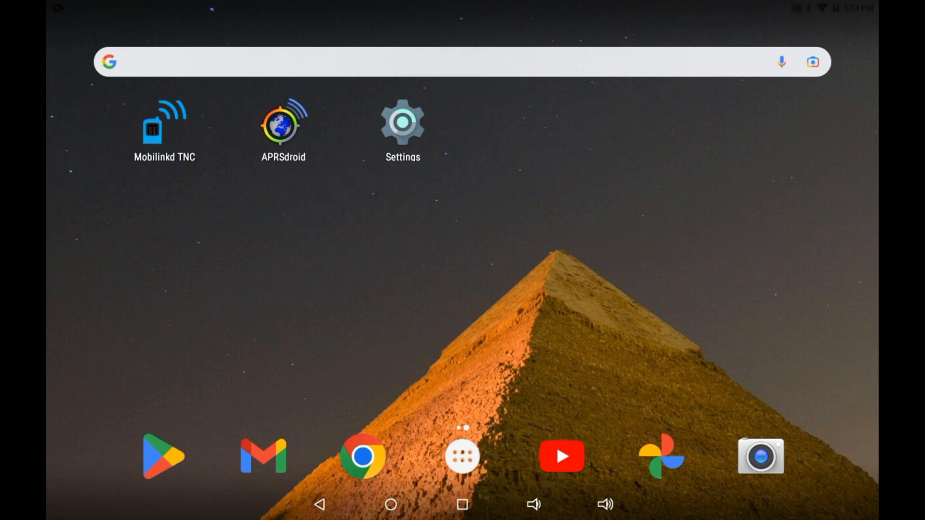
Launch APRSdroid and open Preferences from its overflow menu.
left_click(283, 122)
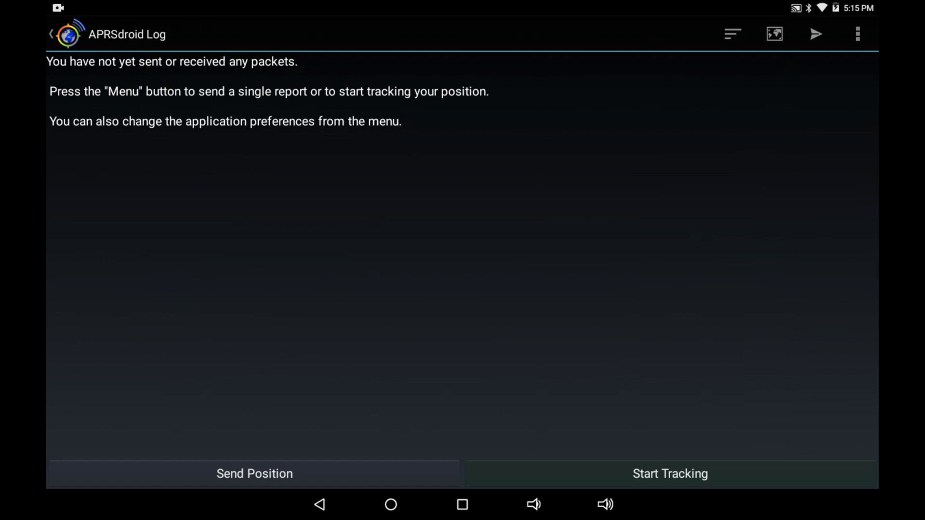
left_click(856, 33)
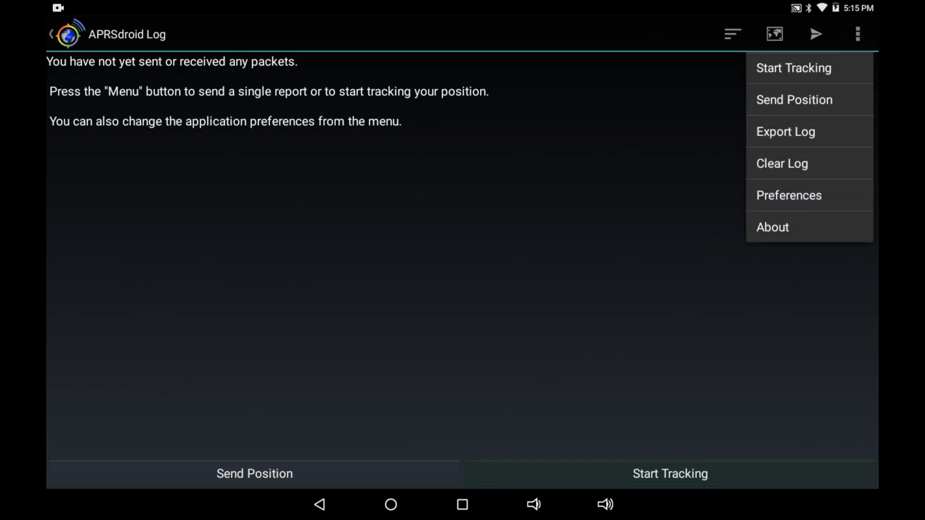
mouse_move(789, 195)
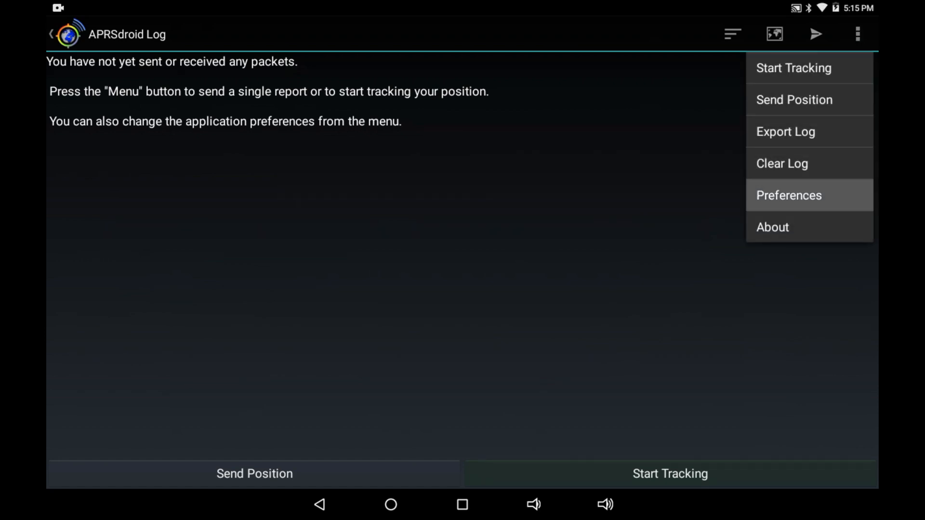
left_click(788, 194)
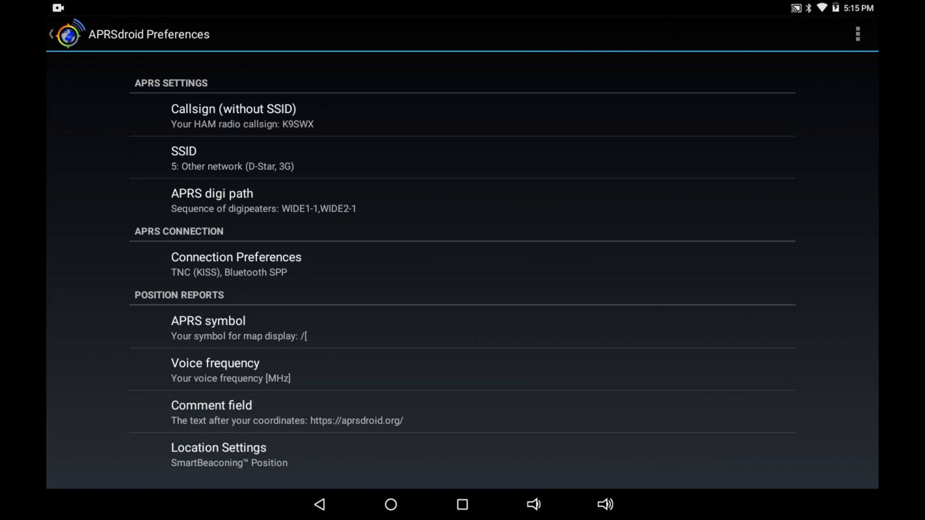
Confirm the existing callsign and keep SSID 5 (Other network).
left_click(233, 116)
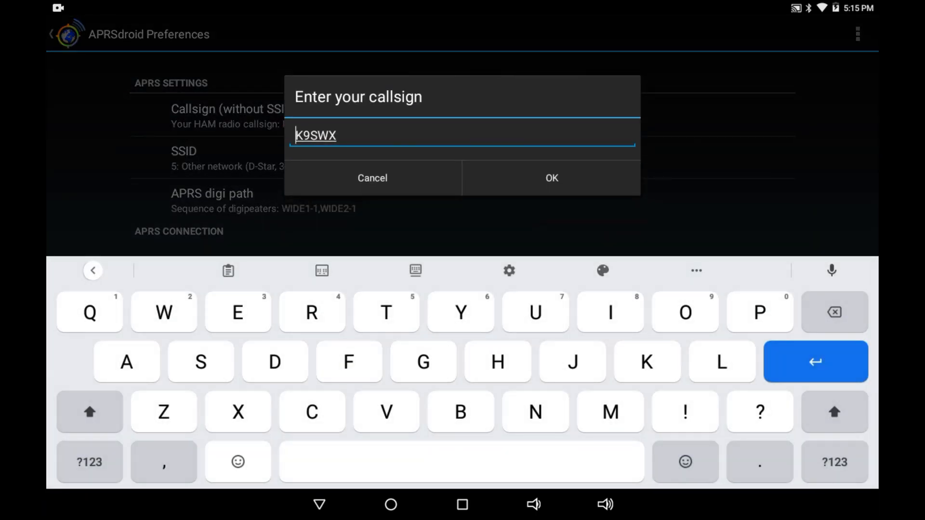
left_click(550, 177)
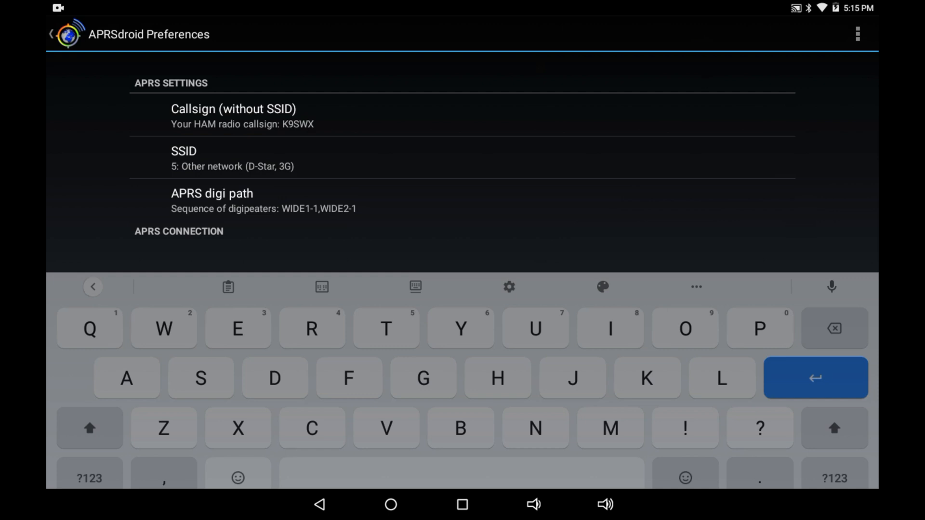
left_click(184, 157)
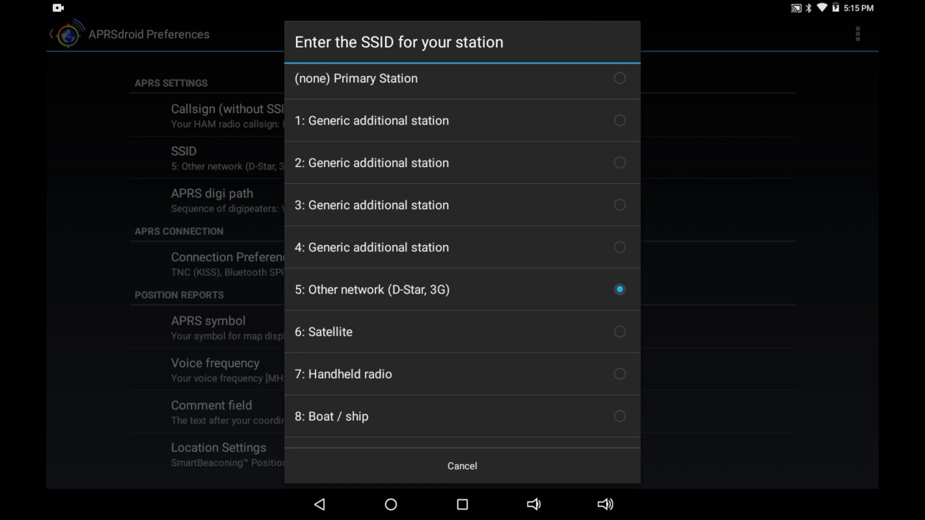
scroll("down", 3)
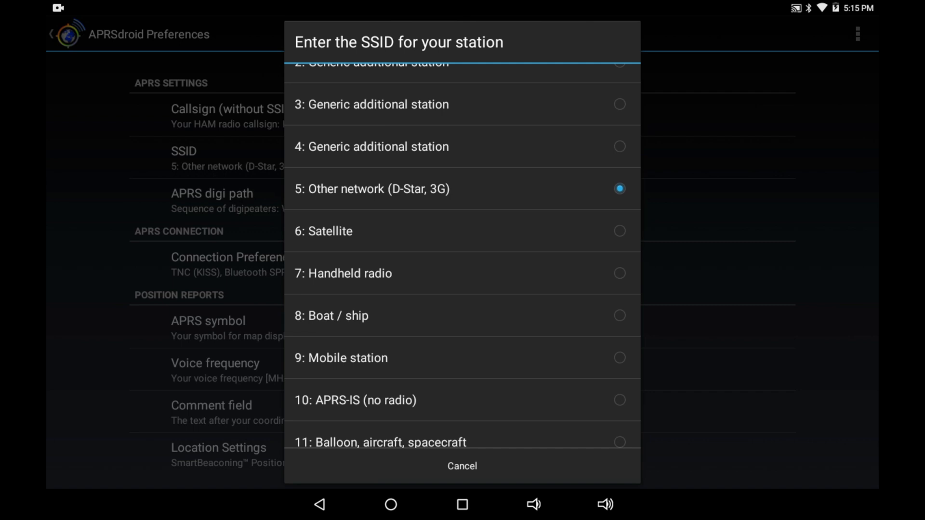
scroll("down", 3)
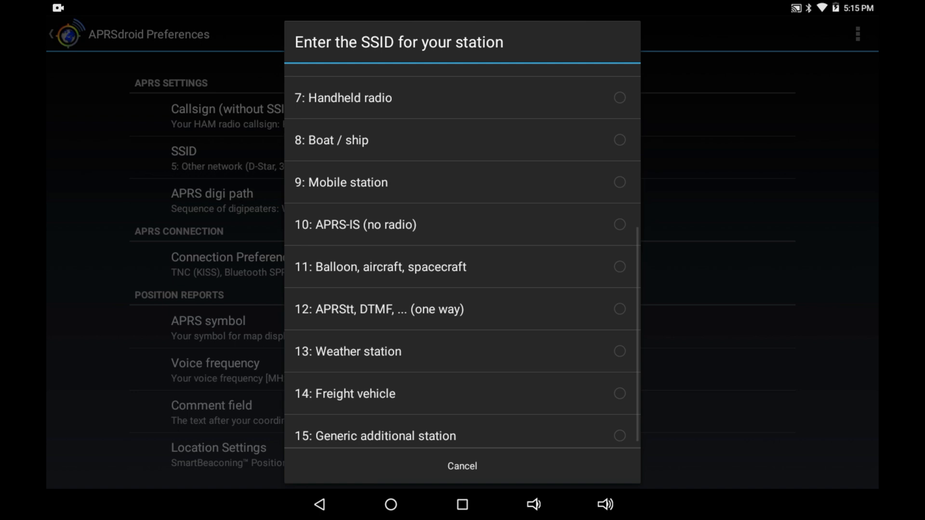
scroll("up", 3)
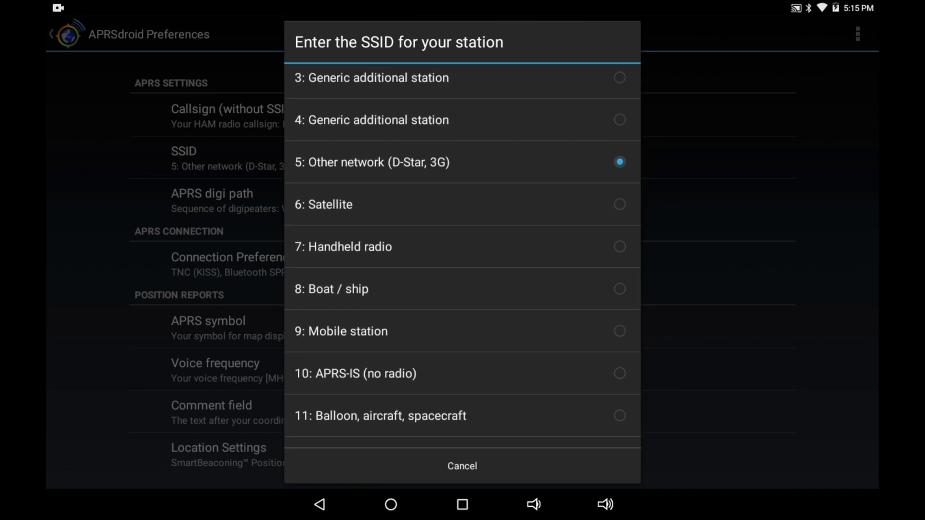
left_click(462, 465)
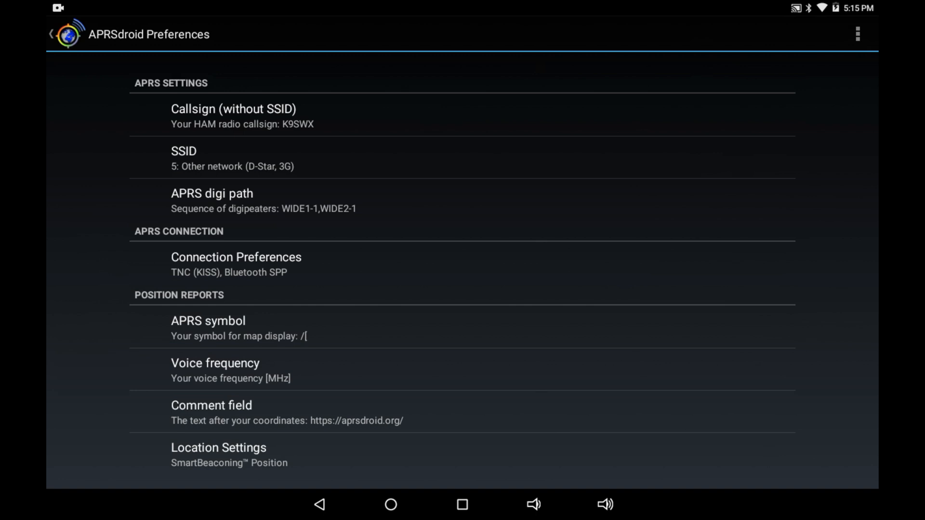
Confirm the WIDE1-1,WIDE2-1 digi path and open Connection Preferences.
left_click(211, 193)
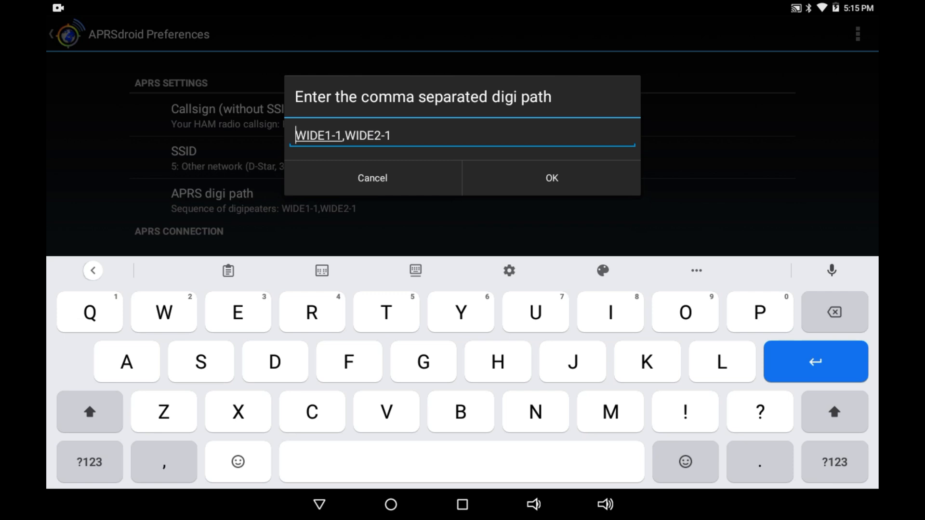
left_click(550, 178)
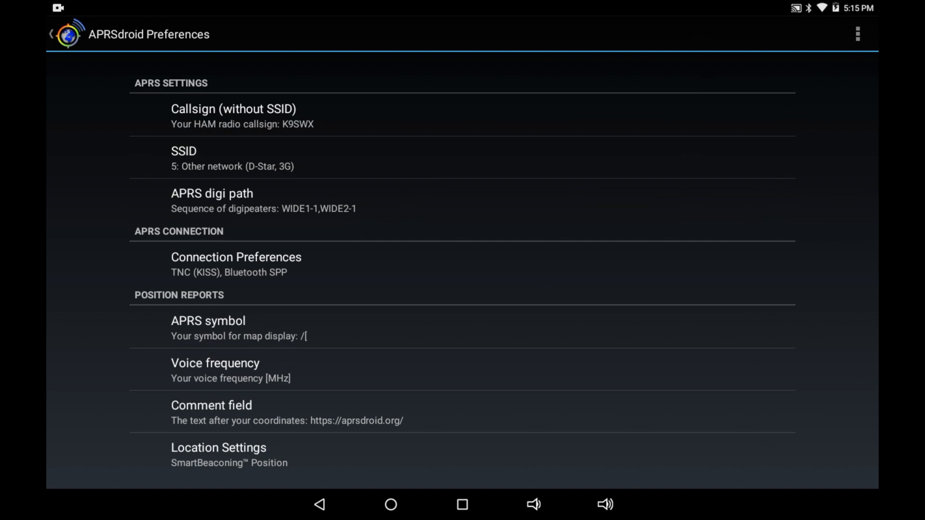
left_click(235, 264)
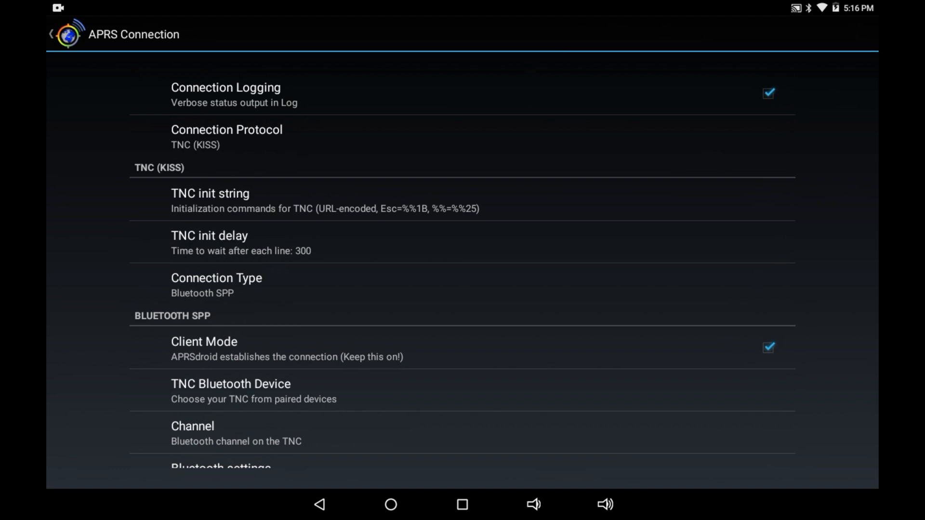
Check TNC (KISS) over Bluetooth SPP with client mode on, then back out to the log.
left_click(226, 137)
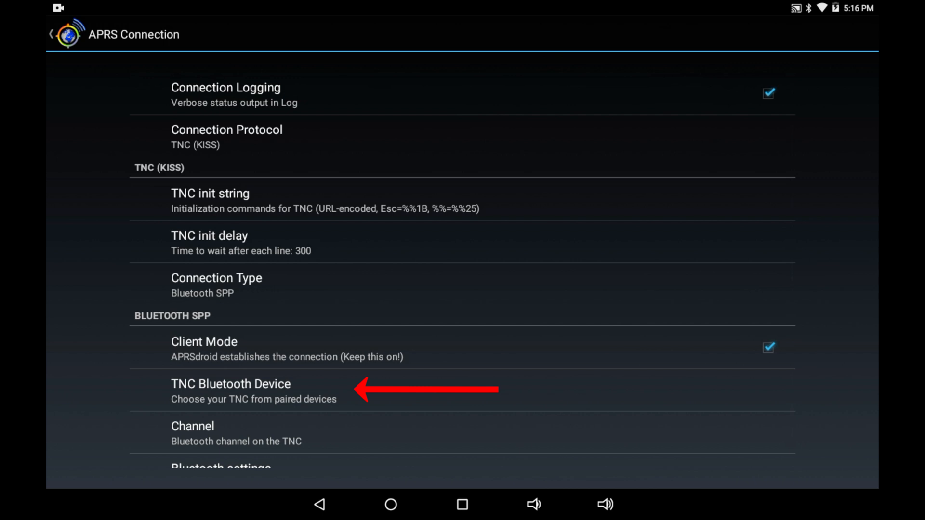
left_click(231, 383)
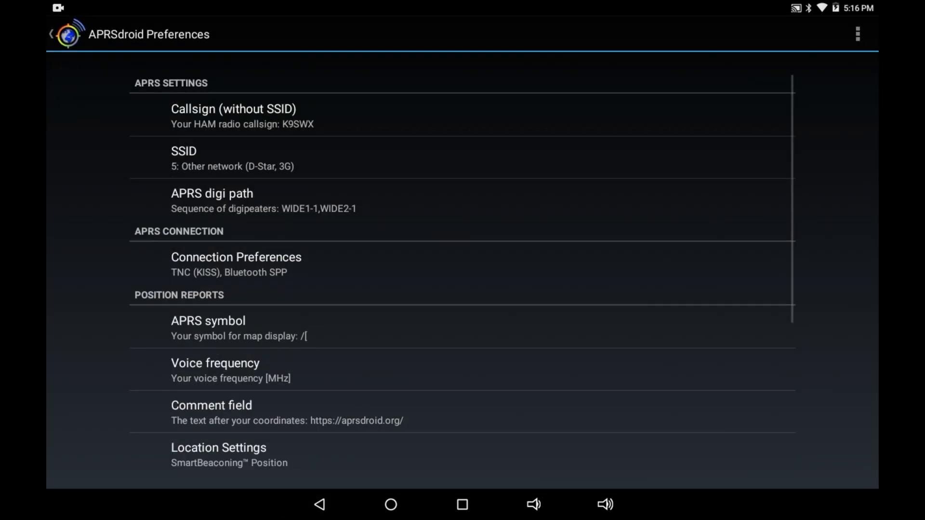
left_click(52, 33)
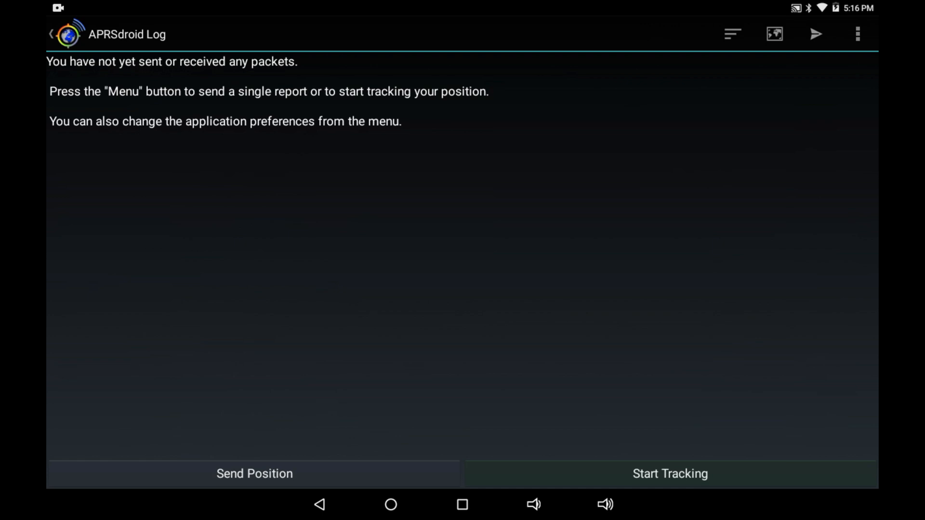
Start tracking with SmartBeaconing over TNC (KISS) via Bluetooth SPP.
left_click(670, 473)
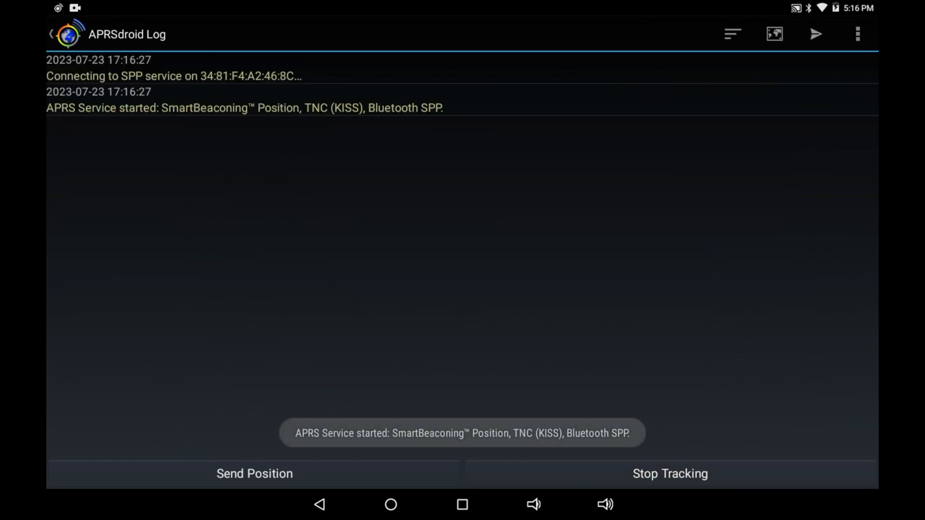